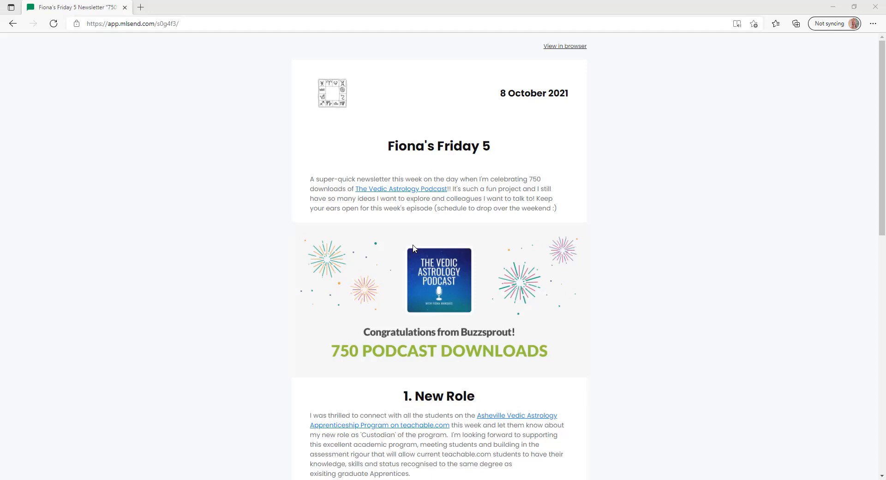
pyautogui.scroll(-3)
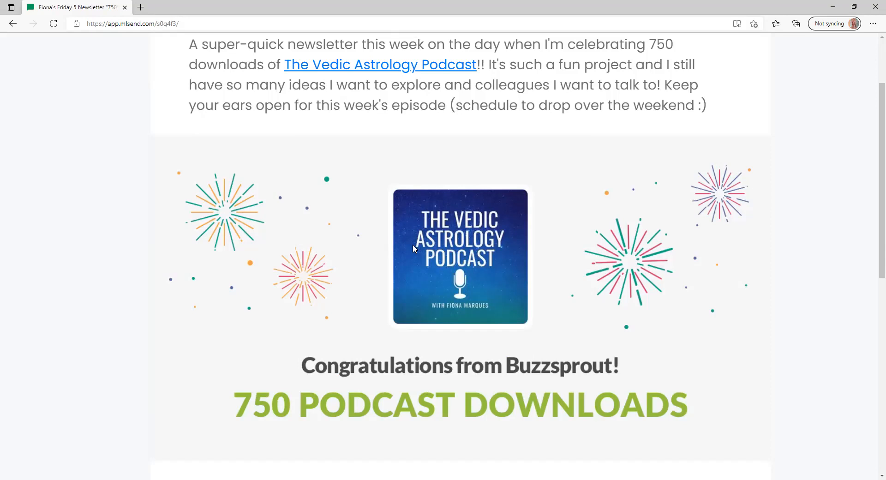
pyautogui.scroll(-3)
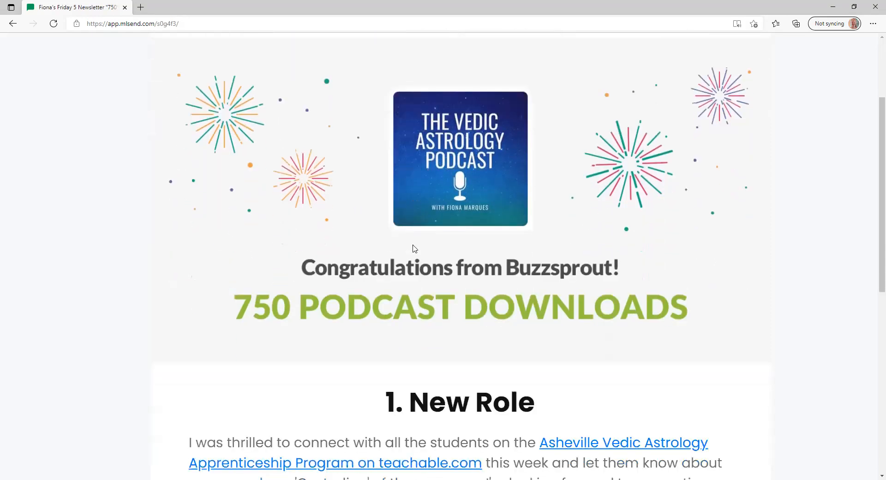
pyautogui.scroll(-3)
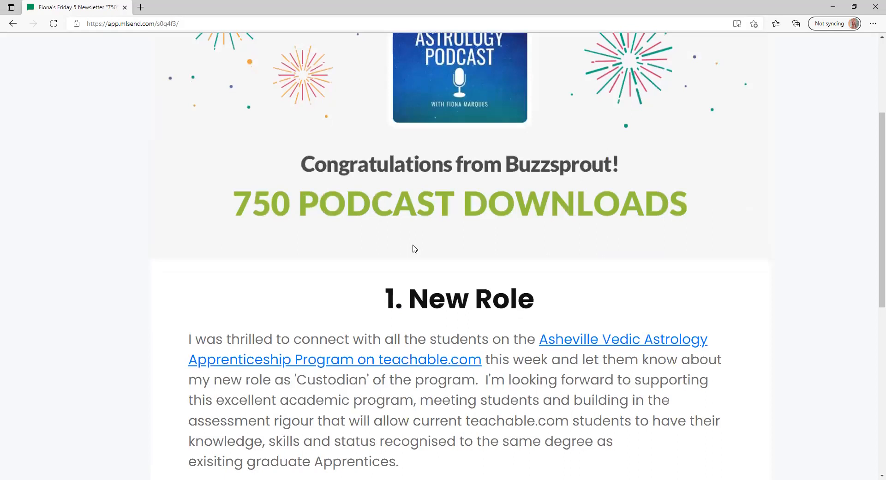
pyautogui.scroll(-3)
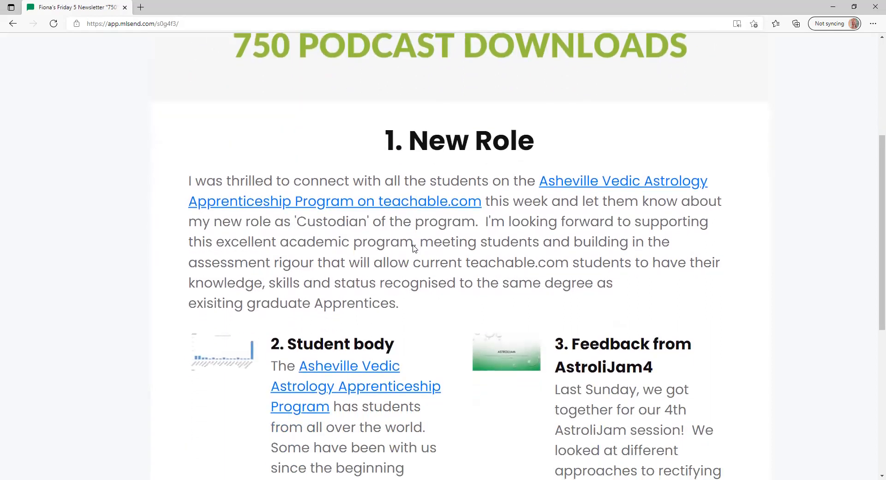
pyautogui.scroll(-3)
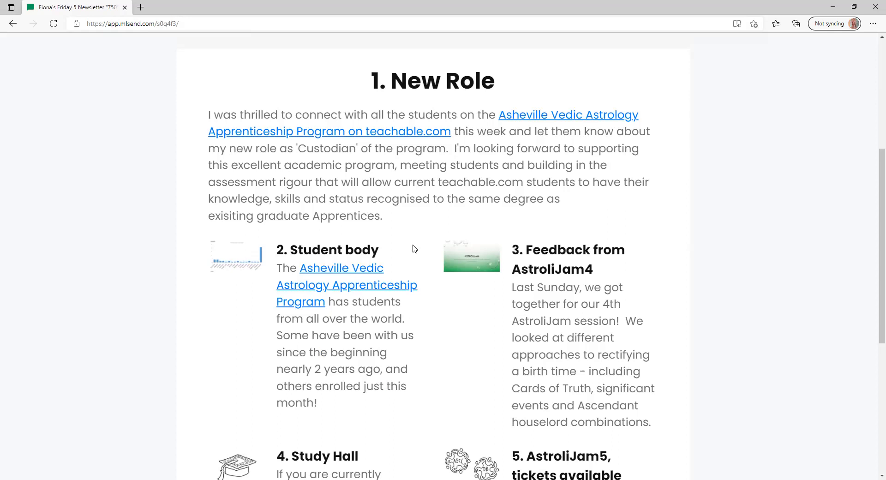
pyautogui.scroll(-3)
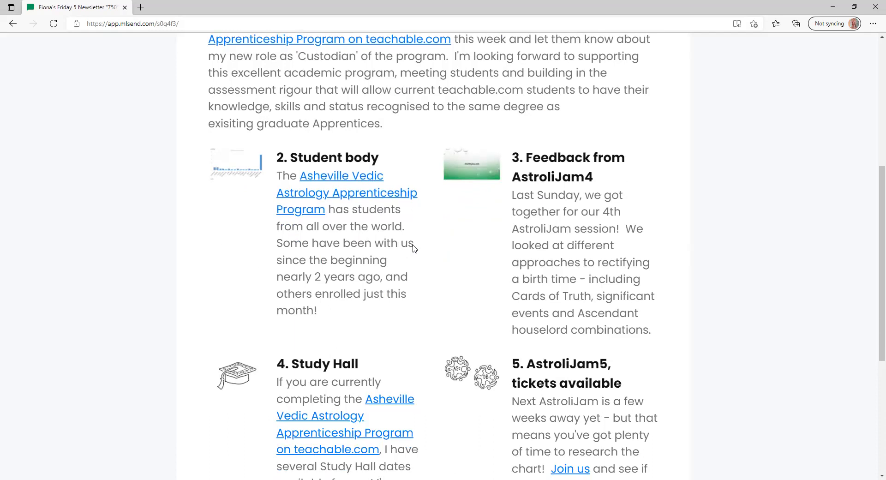
pyautogui.scroll(-3)
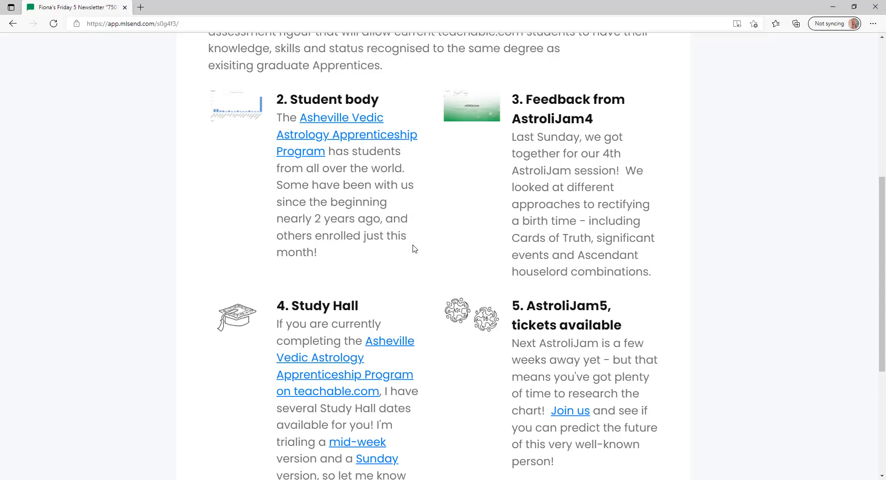
pyautogui.scroll(-3)
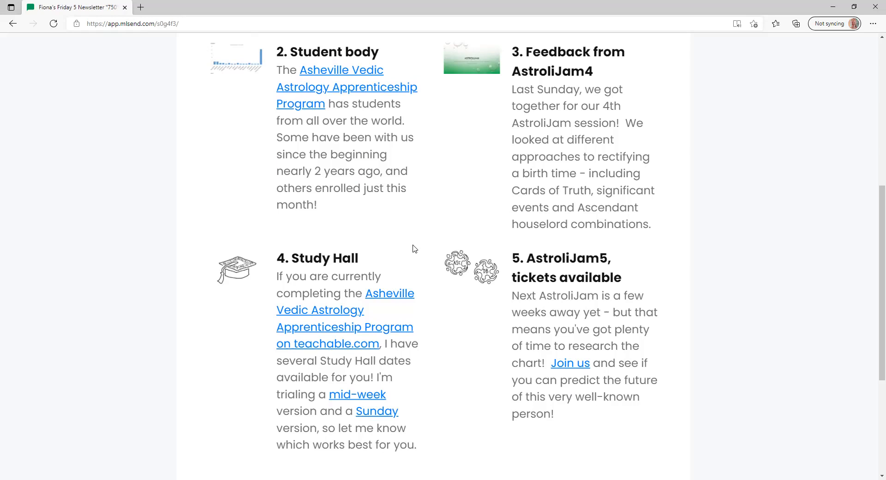
pyautogui.scroll(3)
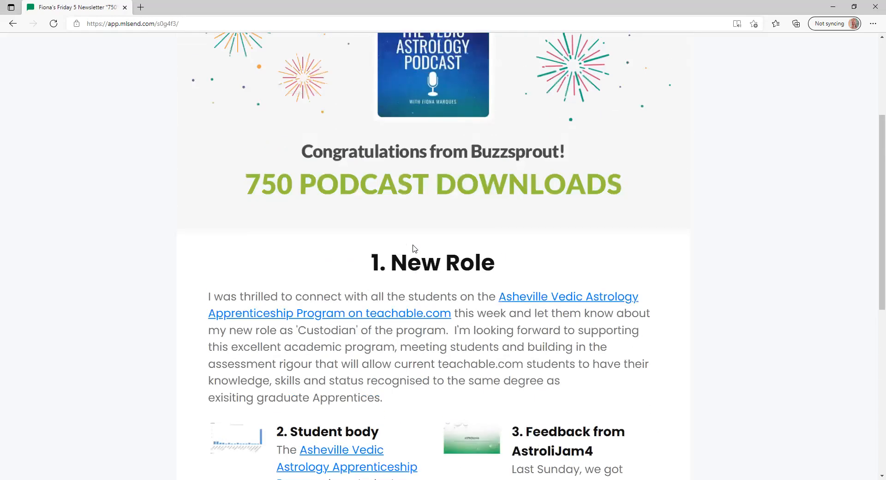
pyautogui.scroll(3)
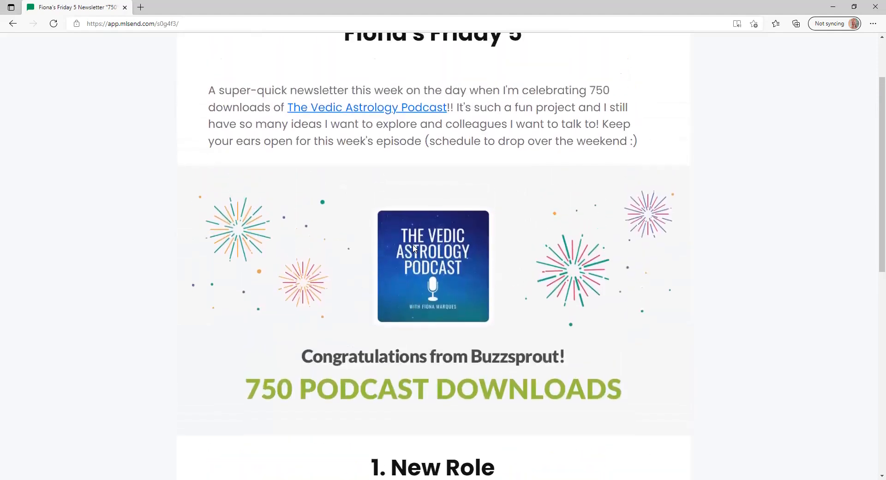
pyautogui.scroll(3)
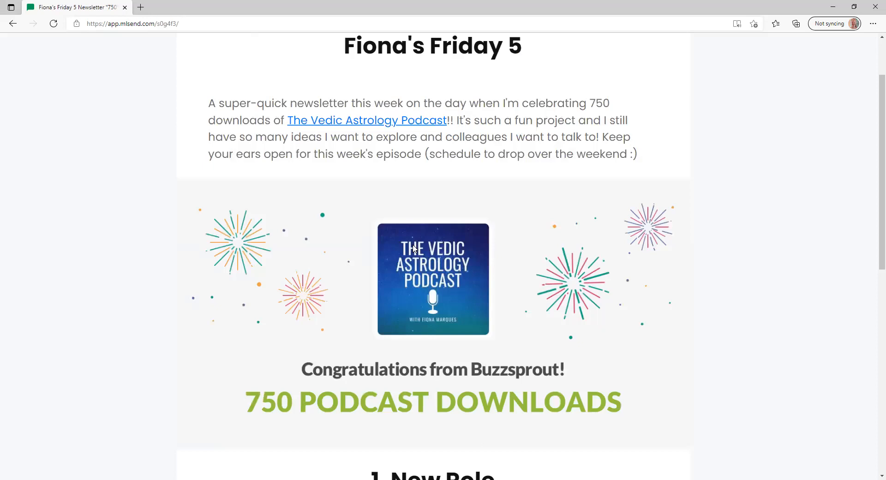
pyautogui.scroll(3)
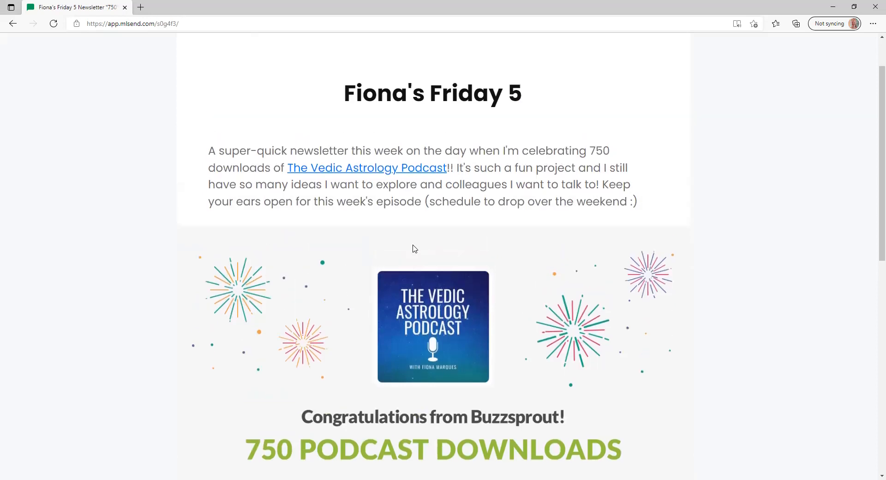
pyautogui.moveTo(298, 377)
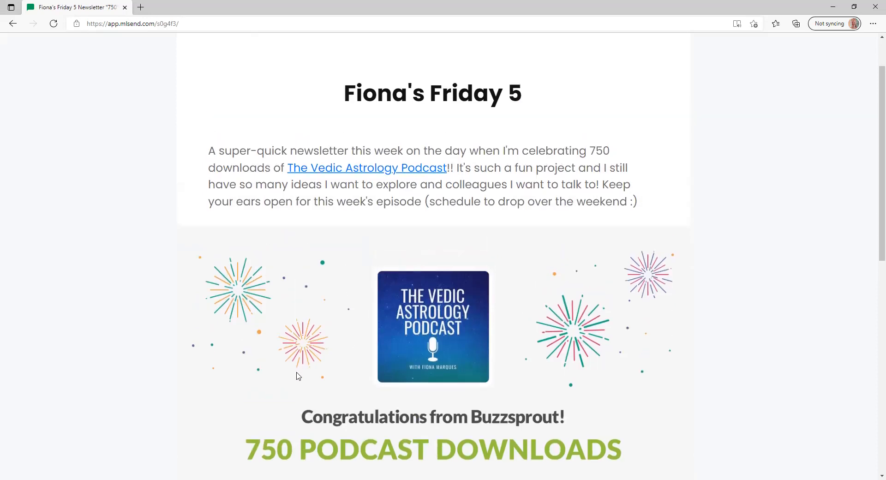